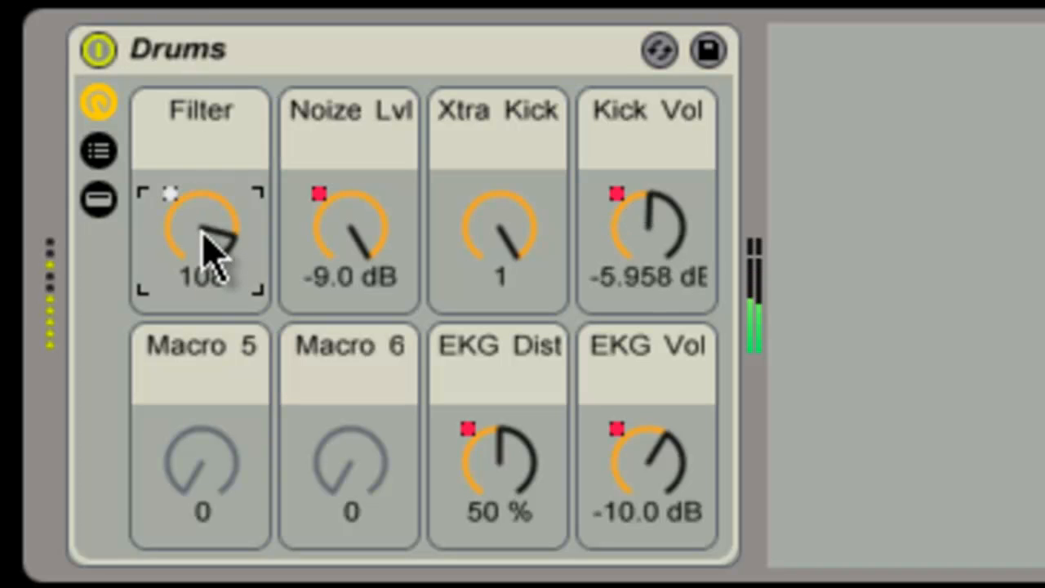
- Turn the Filter macro down to 7 and bring the Noize Lvl macro back up to -9 dB
left_click_drag(204, 236, 204, 270)
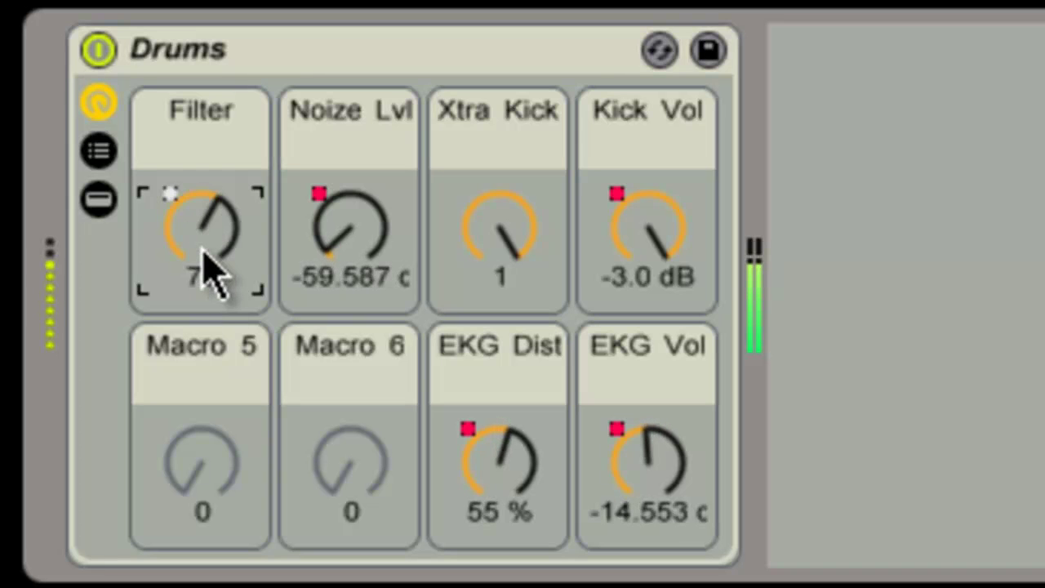
left_click_drag(204, 228, 204, 269)
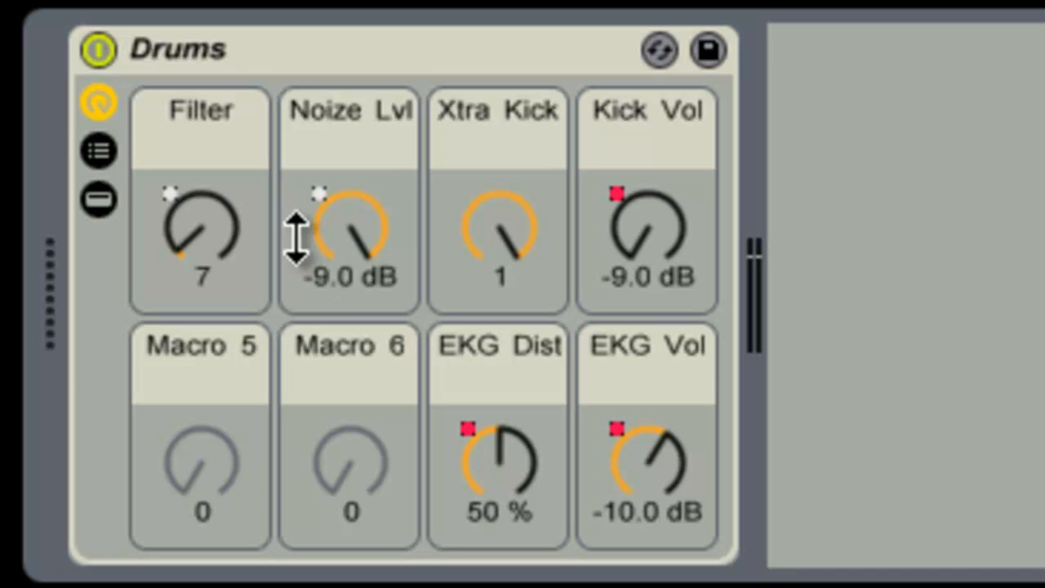
mouse_move(311, 262)
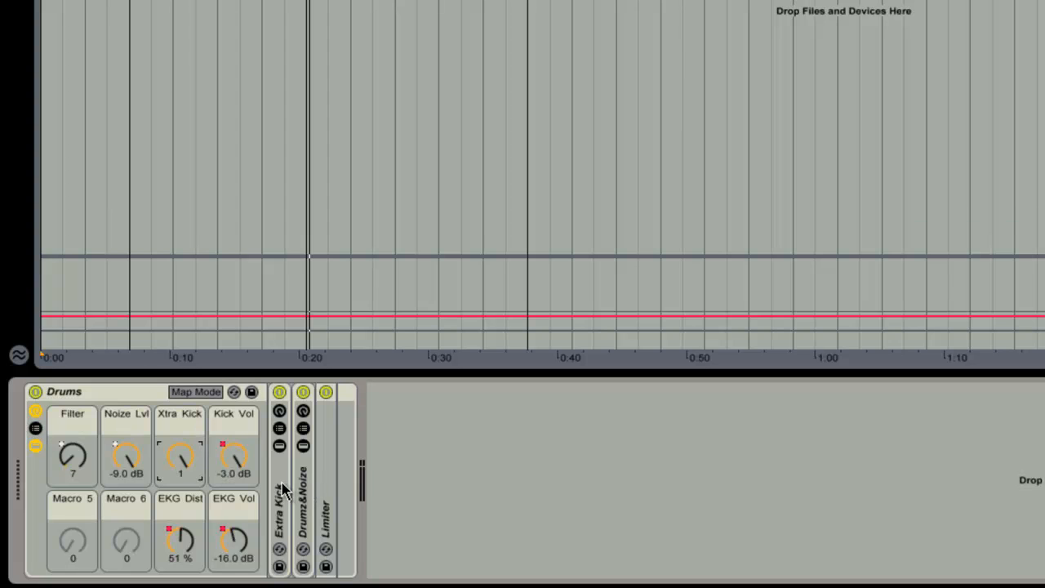
mouse_move(317, 486)
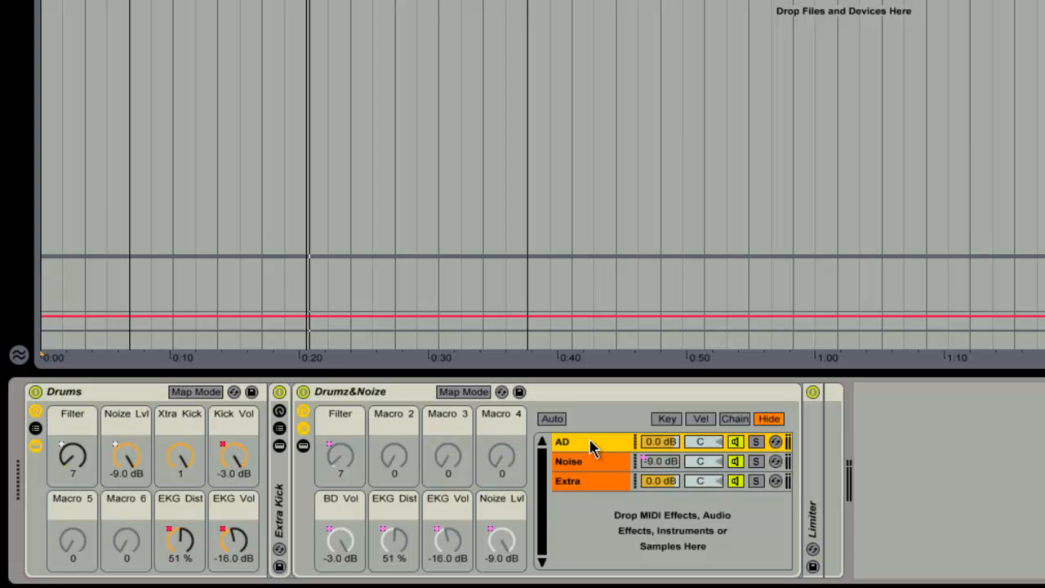
- Scroll the device view right to reach the Drumz&Noize rack's chains and Addictive Drums
scroll("right", 3)
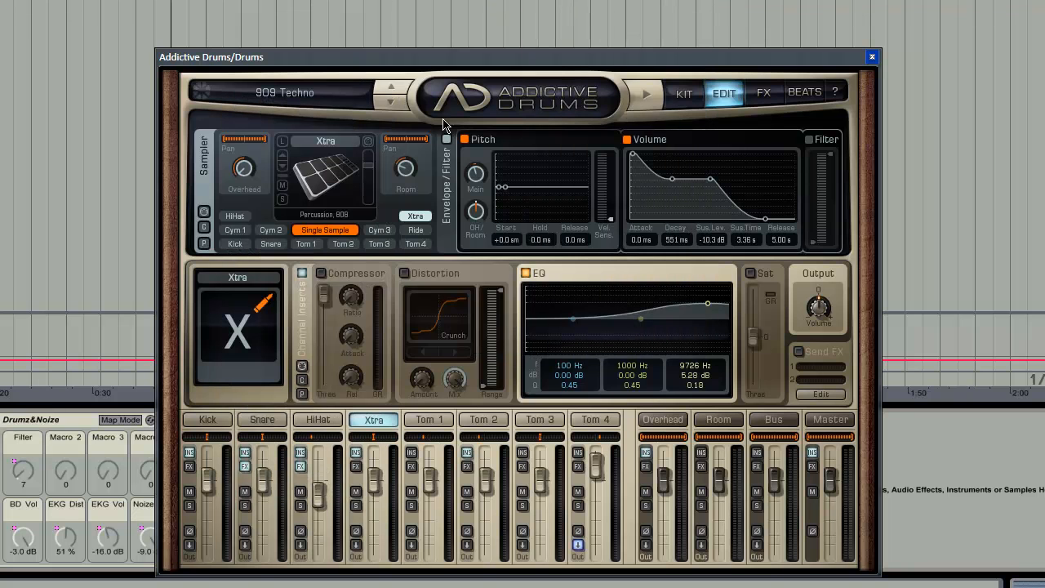
- View the Addictive Drums KIT page, then close the window to reveal the AD chain's effects
left_click(684, 91)
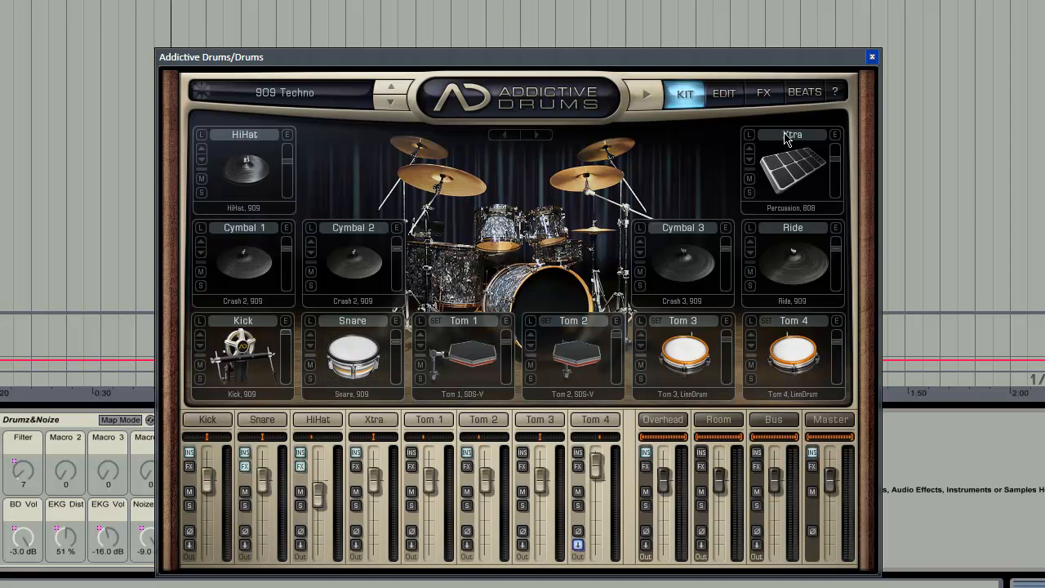
left_click(872, 56)
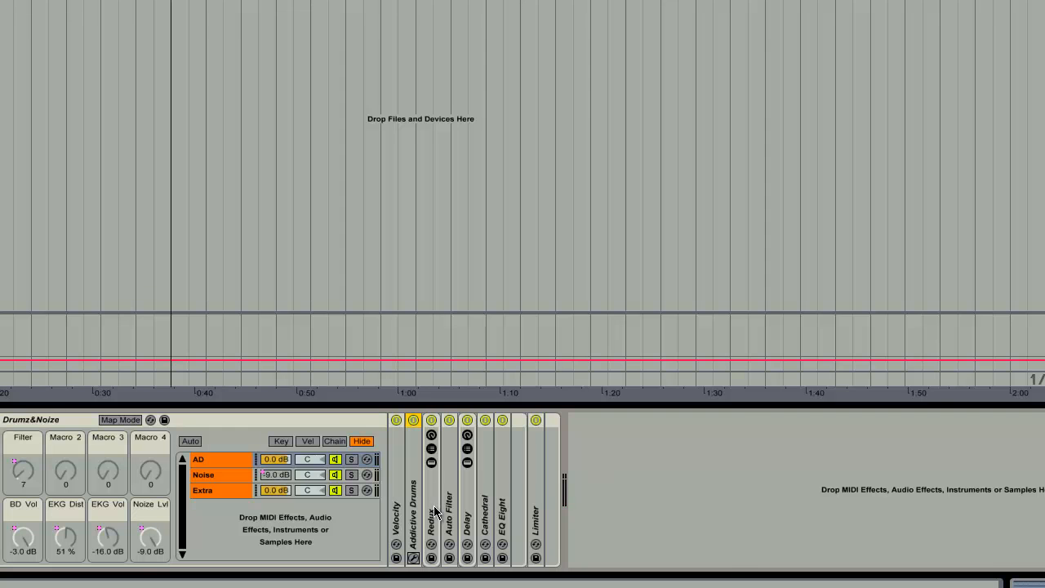
- Expand the Cathedral reverb and sweep the Drums Filter macro while watching it
left_click(431, 420)
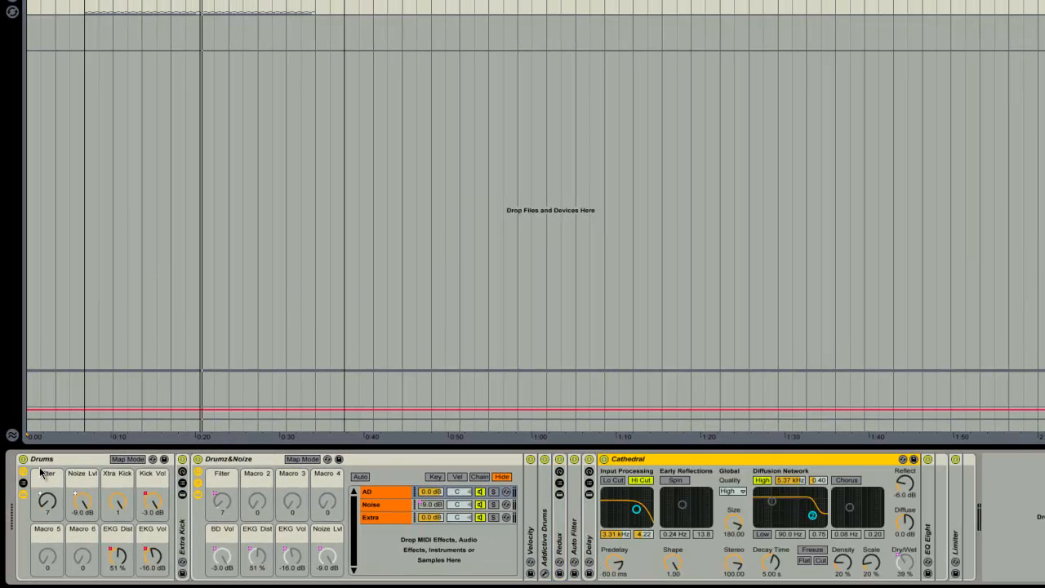
left_click_drag(46, 503, 46, 490)
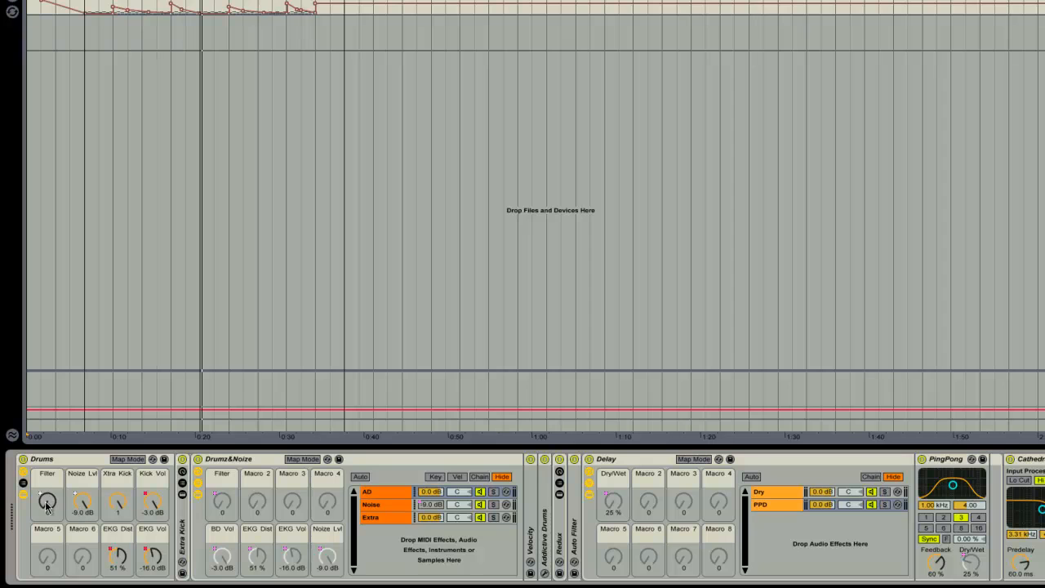
left_click_drag(46, 500, 46, 493)
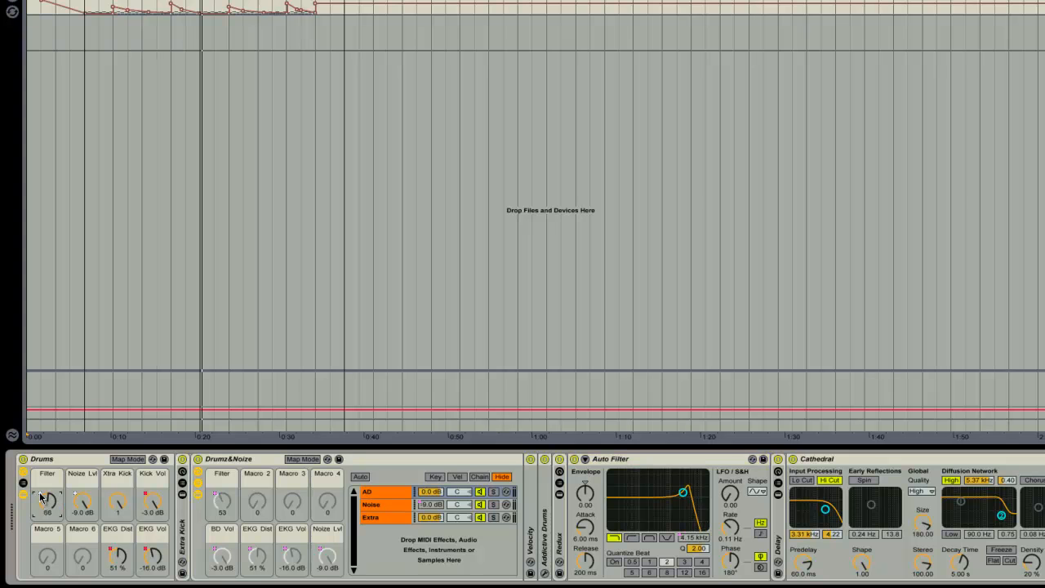
- Raise the Drumz&Noize Filter macro in small steps so the Auto Filter cutoff opens higher
left_click_drag(46, 502, 45, 490)
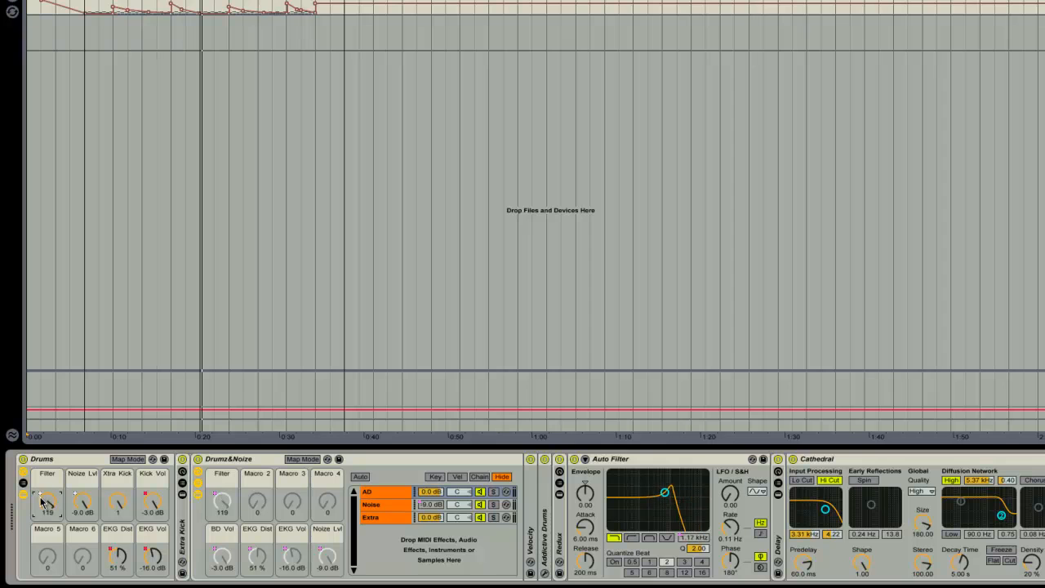
left_click_drag(46, 503, 45, 494)
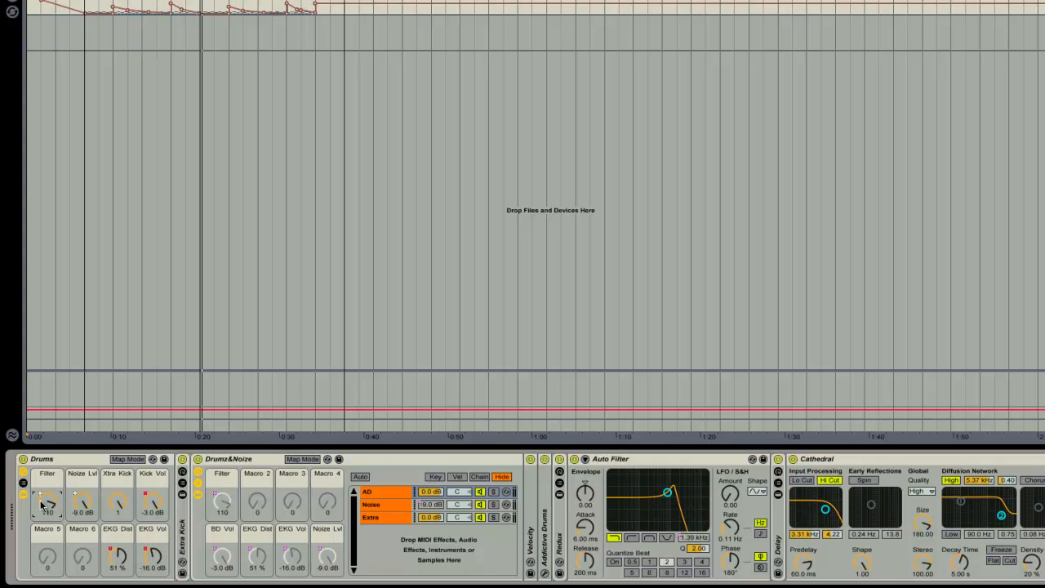
left_click_drag(46, 503, 46, 489)
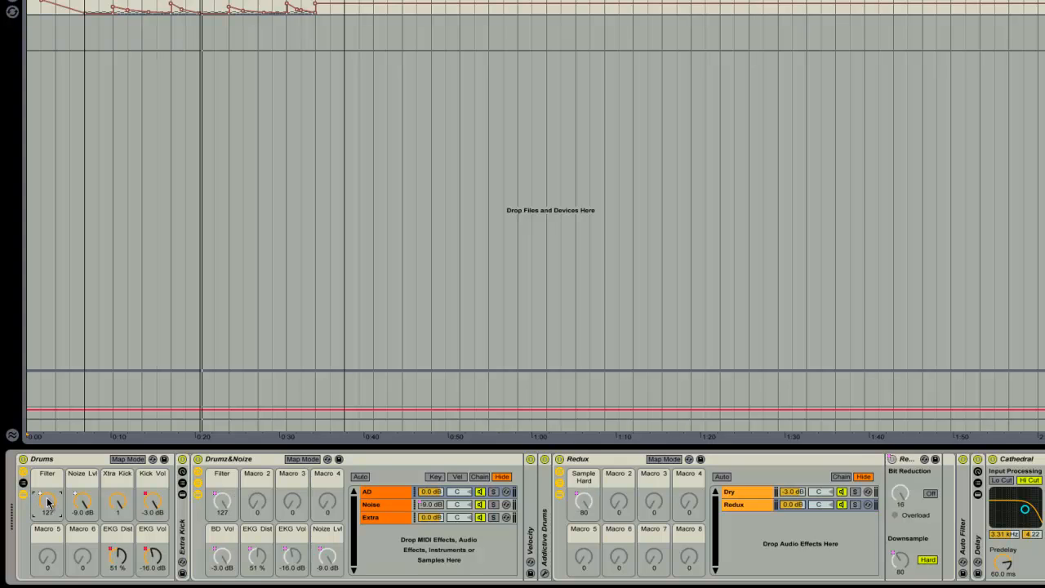
- Lower the Redux rack's Sample Hard macro so the downsample amount sits near 40
left_click_drag(46, 500, 45, 509)
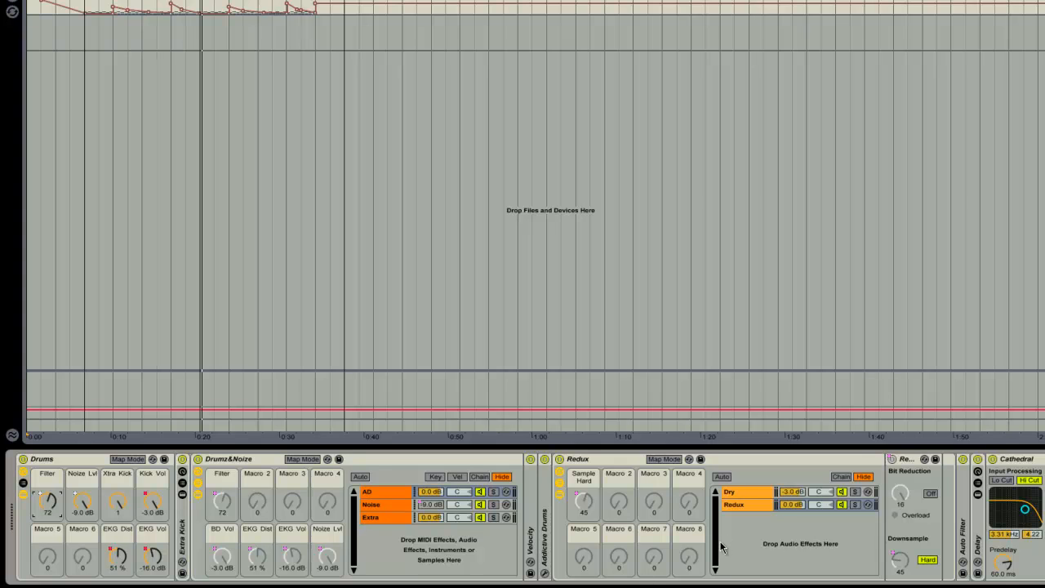
mouse_move(622, 379)
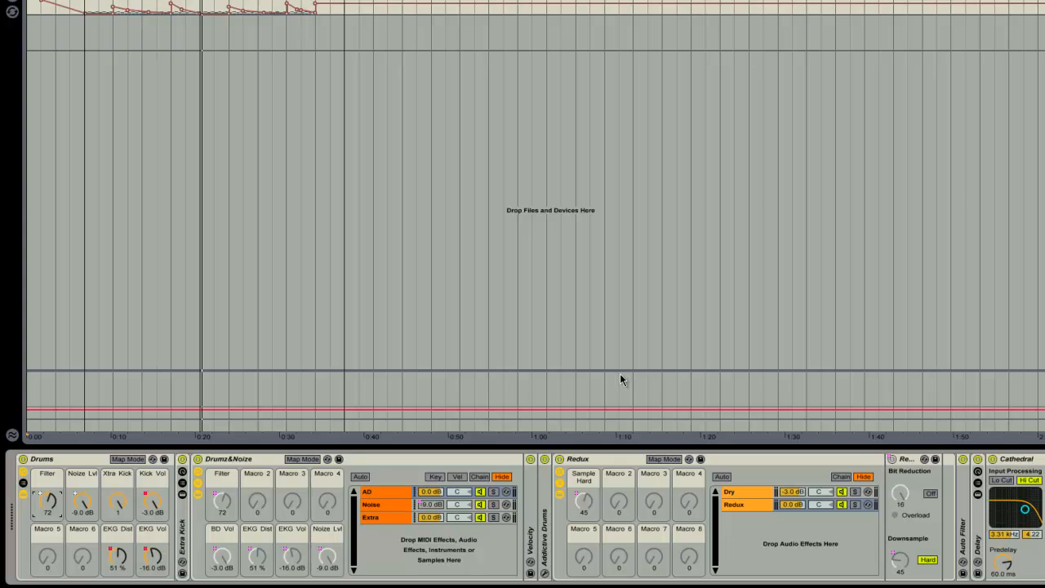
mouse_move(734, 461)
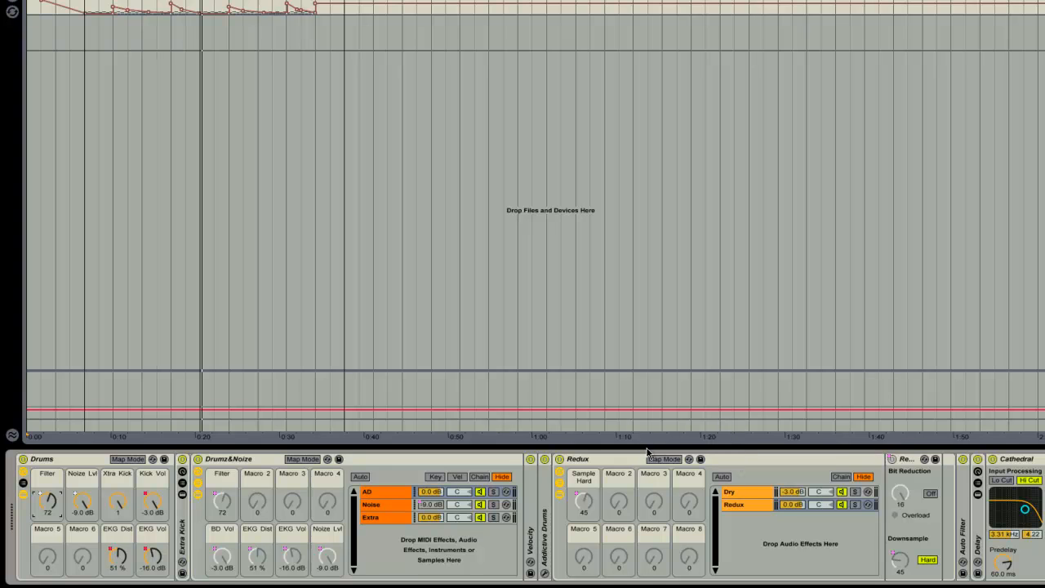
mouse_move(435, 68)
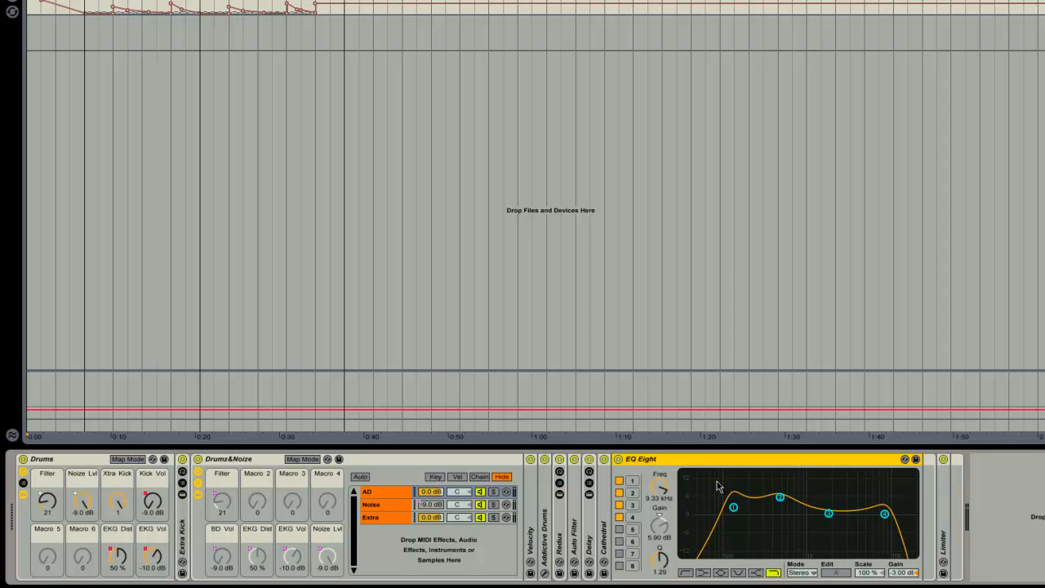
mouse_move(748, 516)
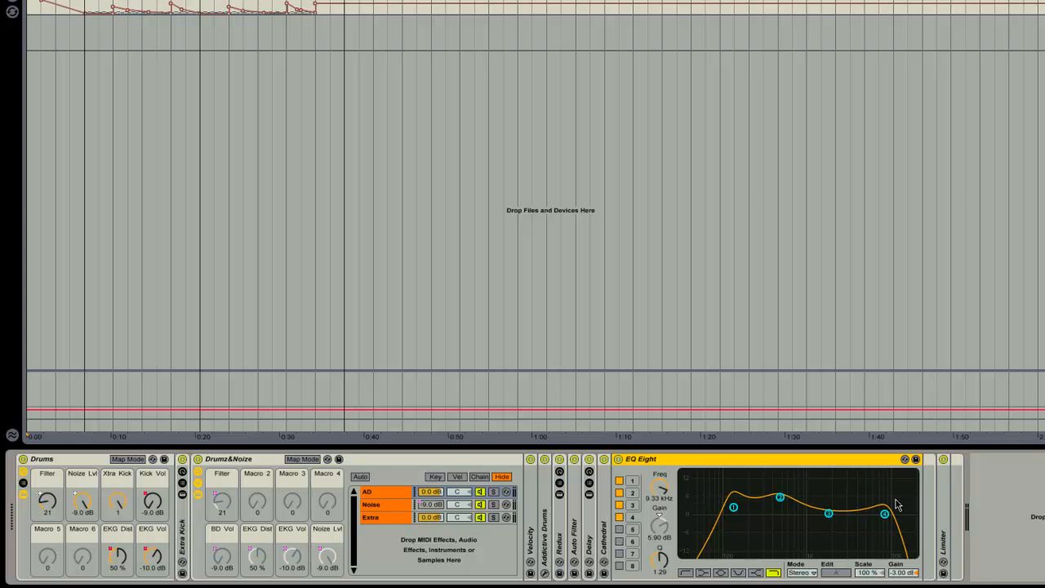
mouse_move(653, 444)
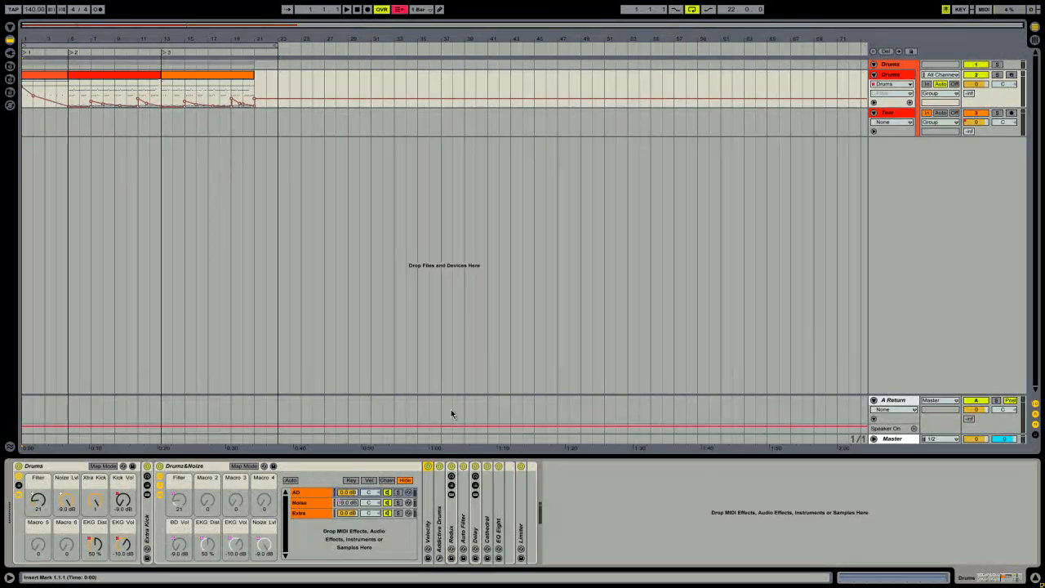
mouse_move(379, 398)
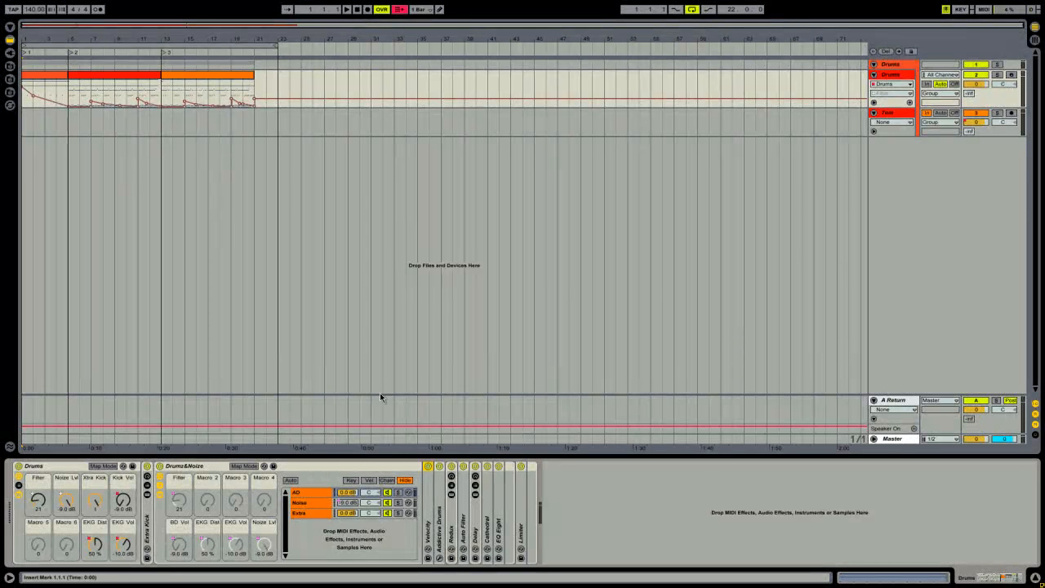
mouse_move(313, 147)
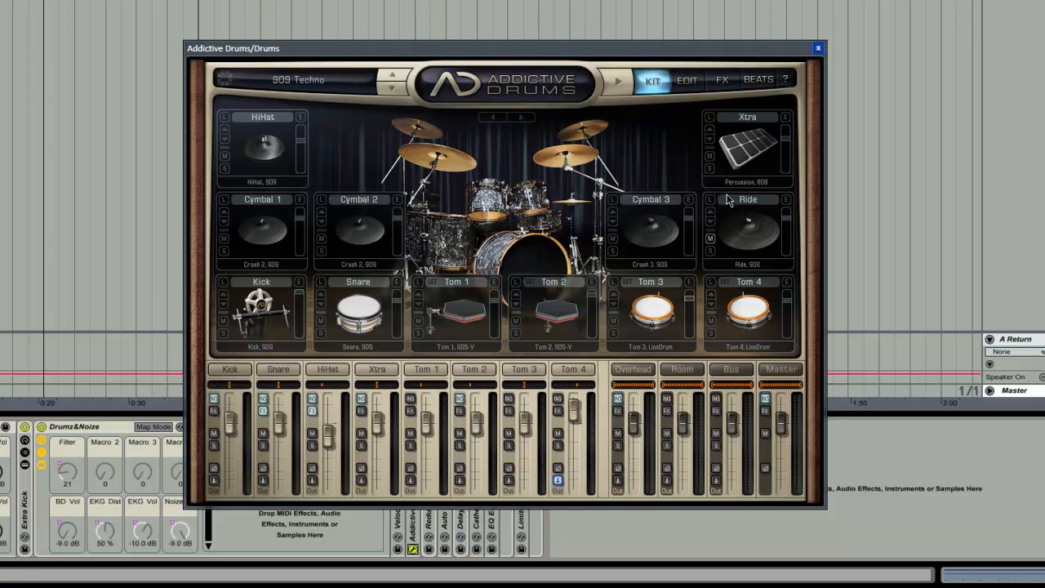
- Close the Addictive Drums window and select another drum track to see its Auto Pan and Gate
left_click(817, 47)
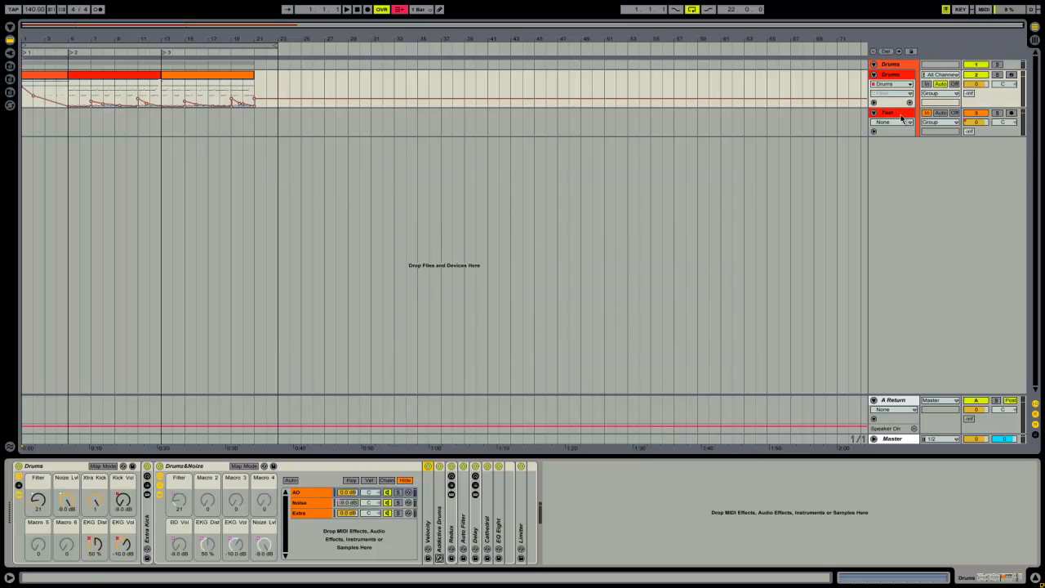
left_click(889, 111)
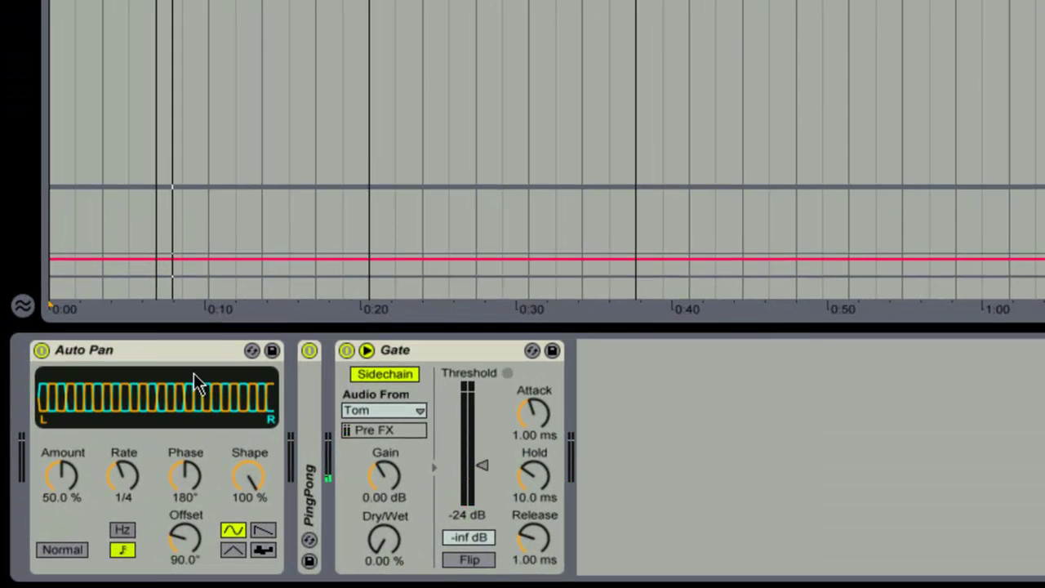
mouse_move(298, 428)
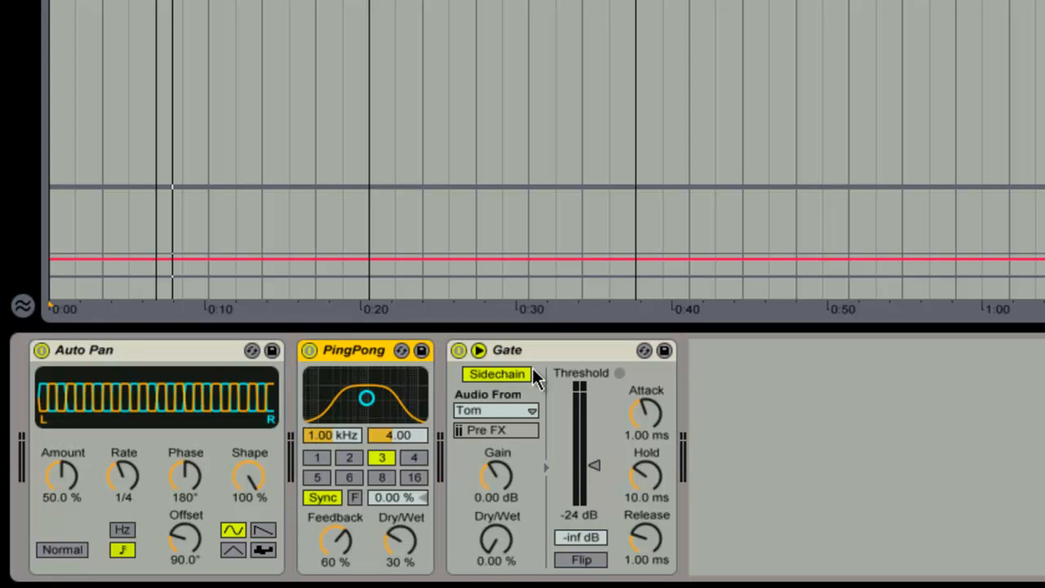
mouse_move(647, 313)
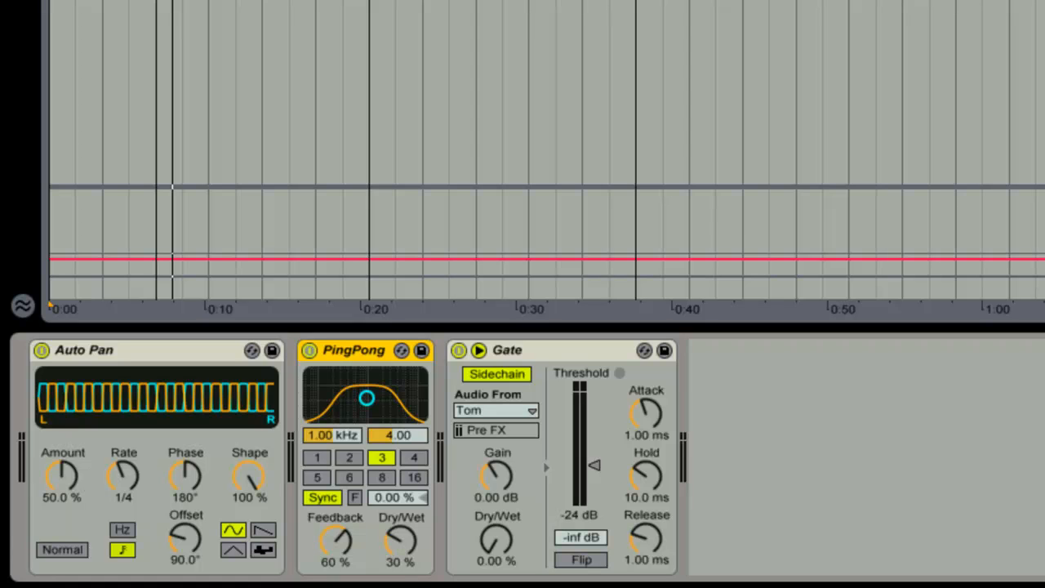
mouse_move(445, 2)
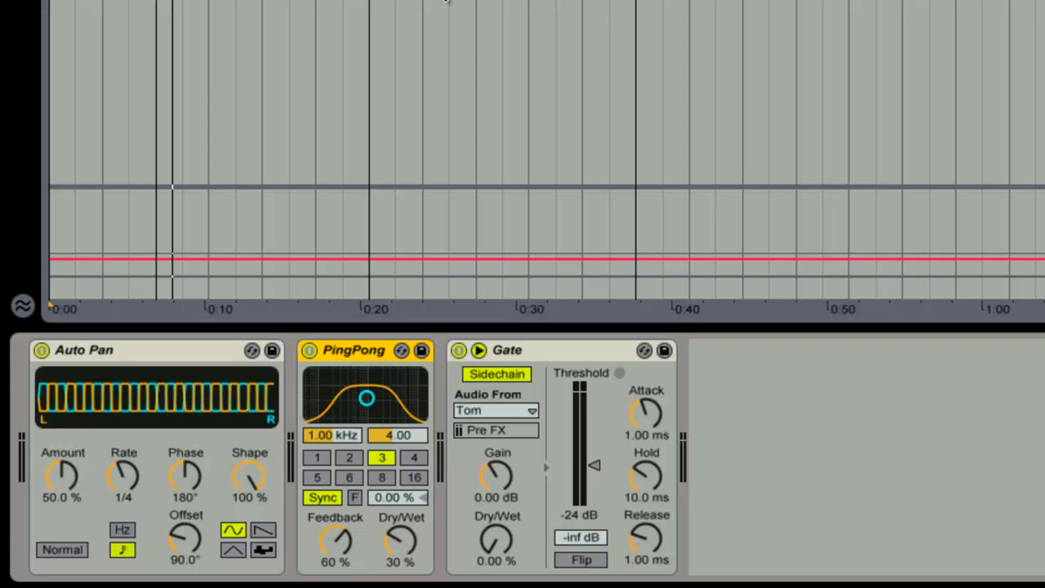
mouse_move(539, 363)
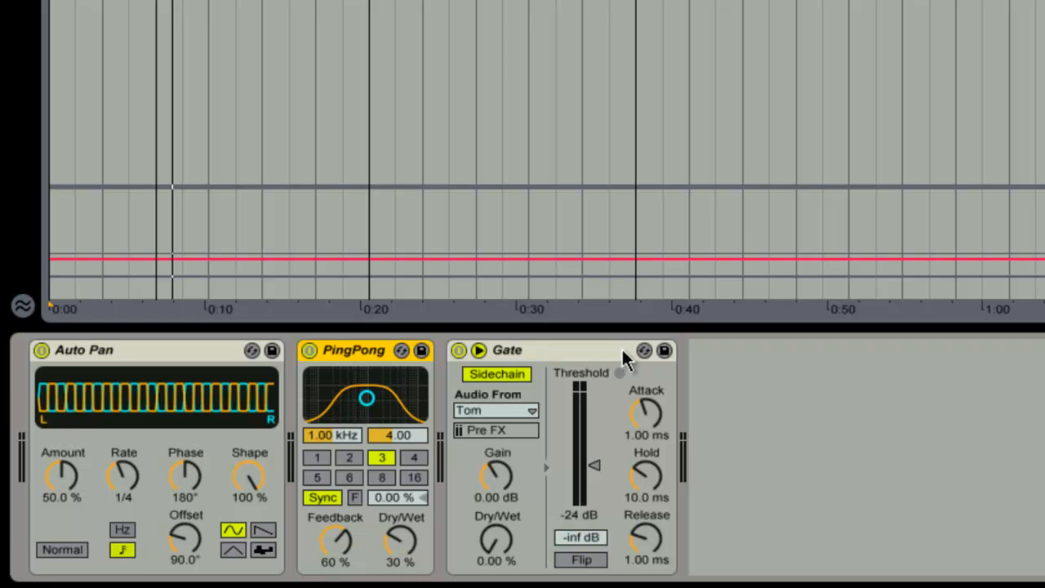
mouse_move(535, 362)
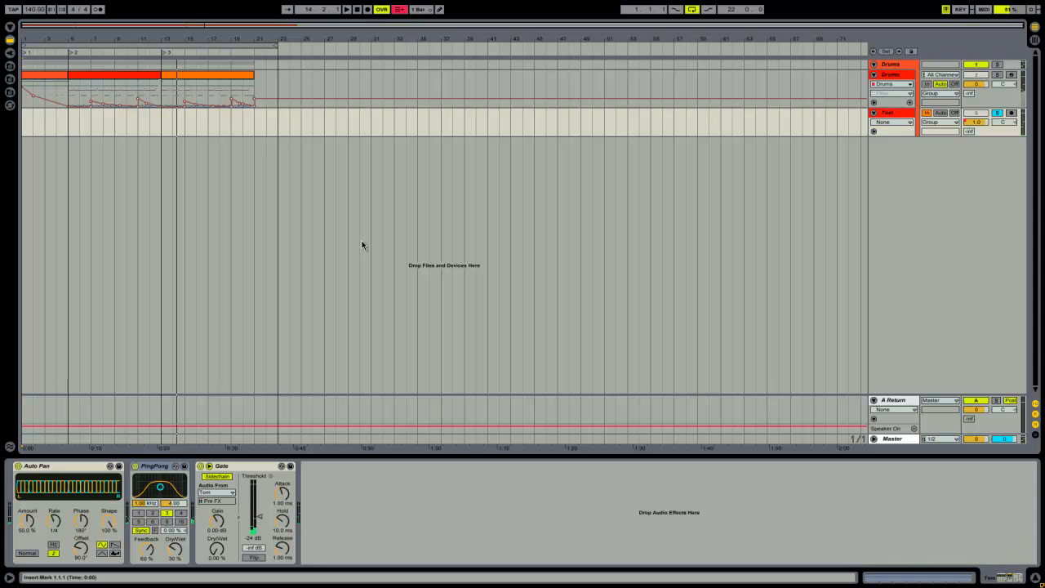
mouse_move(451, 379)
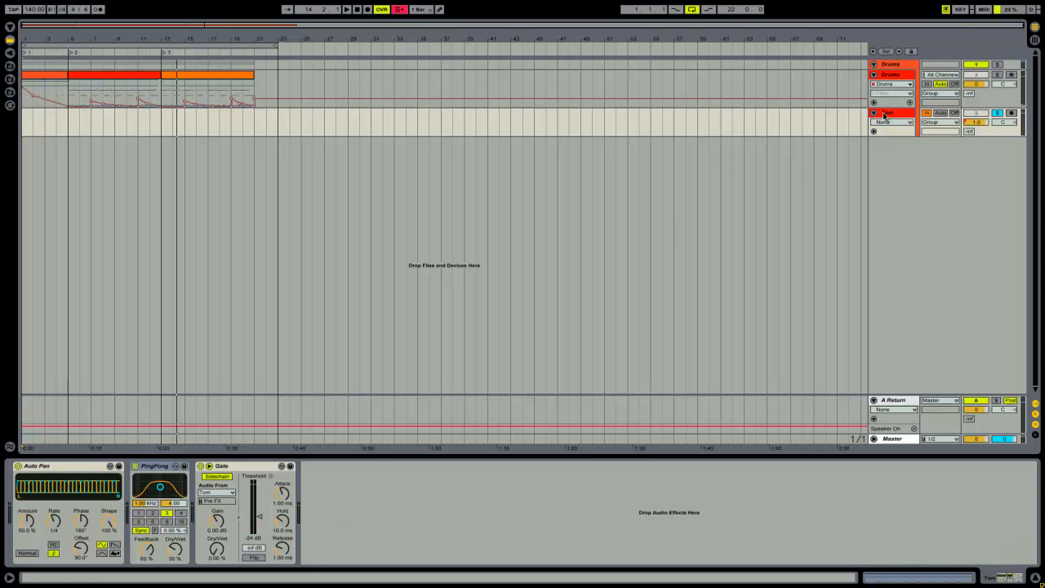
- Select the Drums track to show its Drums and Drums&Noize racks plus the Analog synth
left_click(997, 113)
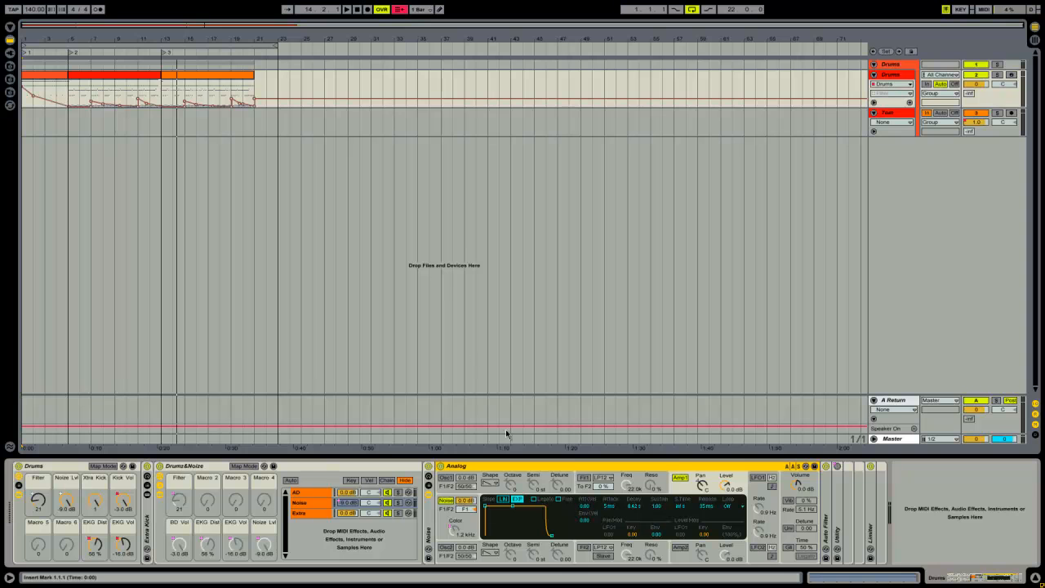
- Open the drum clip in the MIDI Note Editor to see its note pattern and velocities
double_click(206, 90)
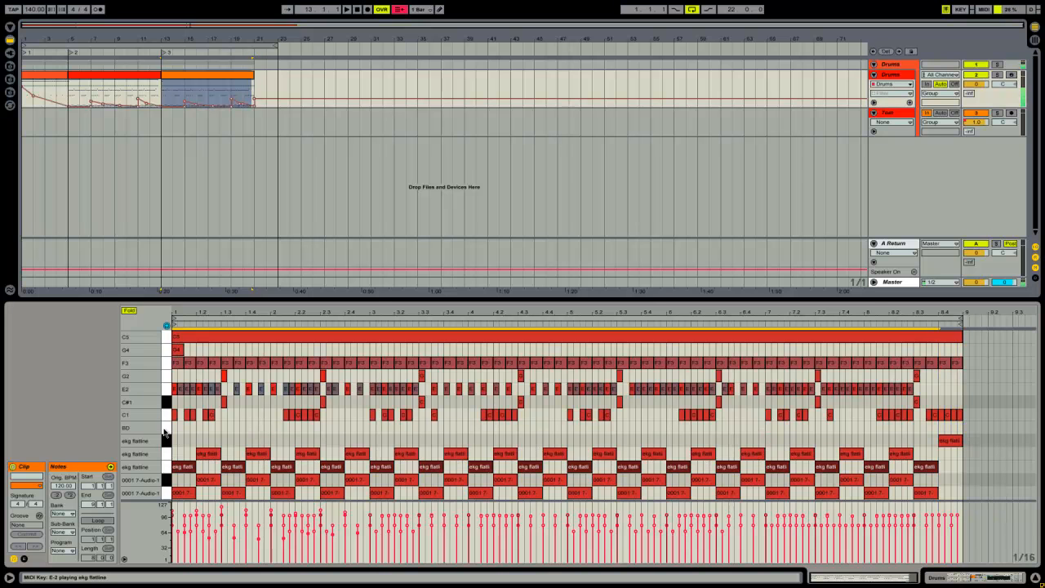
- Switch from the clip editor back to the Drums track's device chain with the Auto Filter
key("ctrl+a")
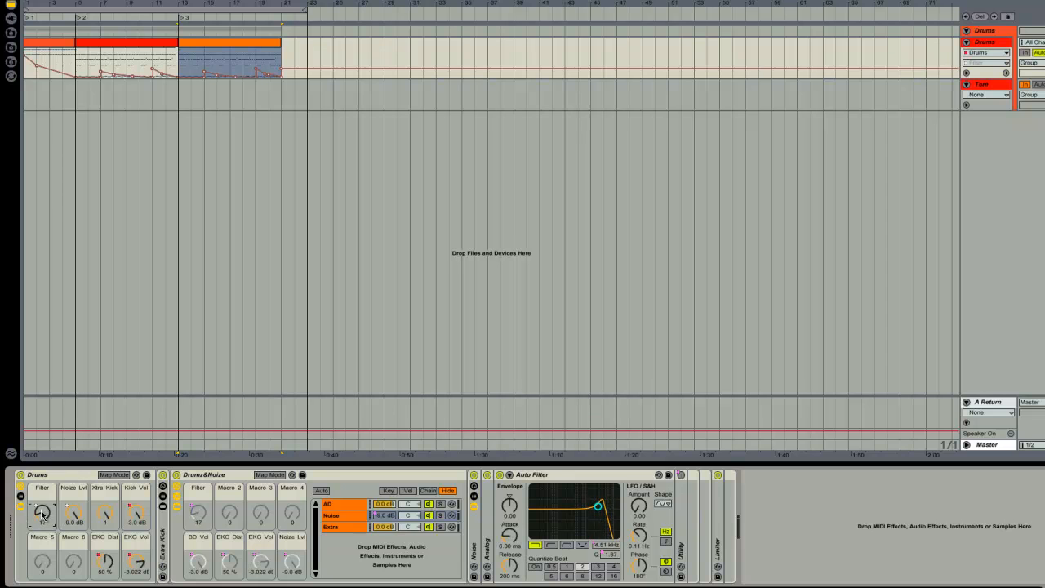
- Scroll the device chain to reveal the nested Extra percussion rack and its pad grid
left_click_drag(595, 507, 607, 503)
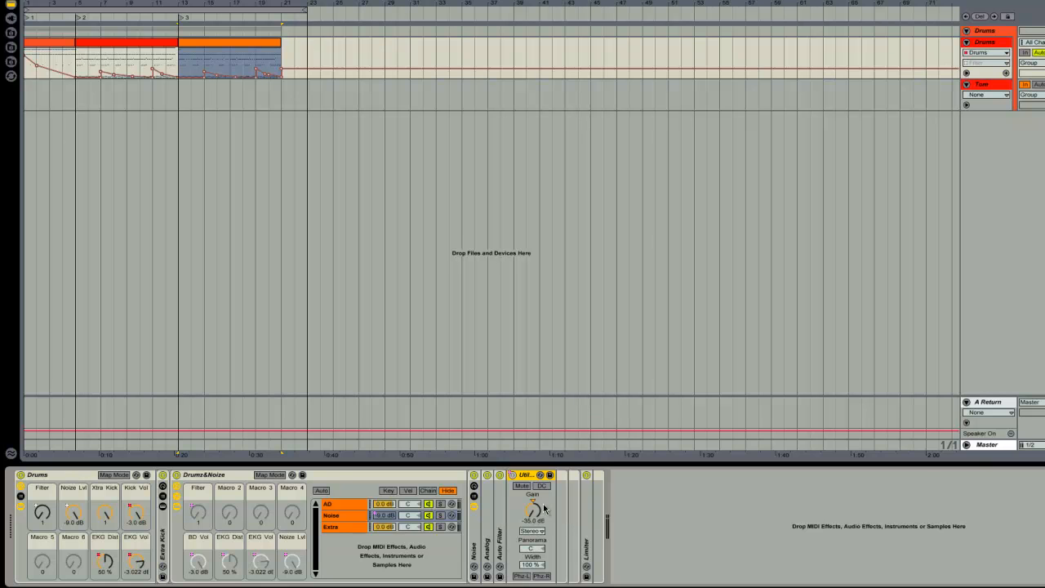
mouse_move(537, 503)
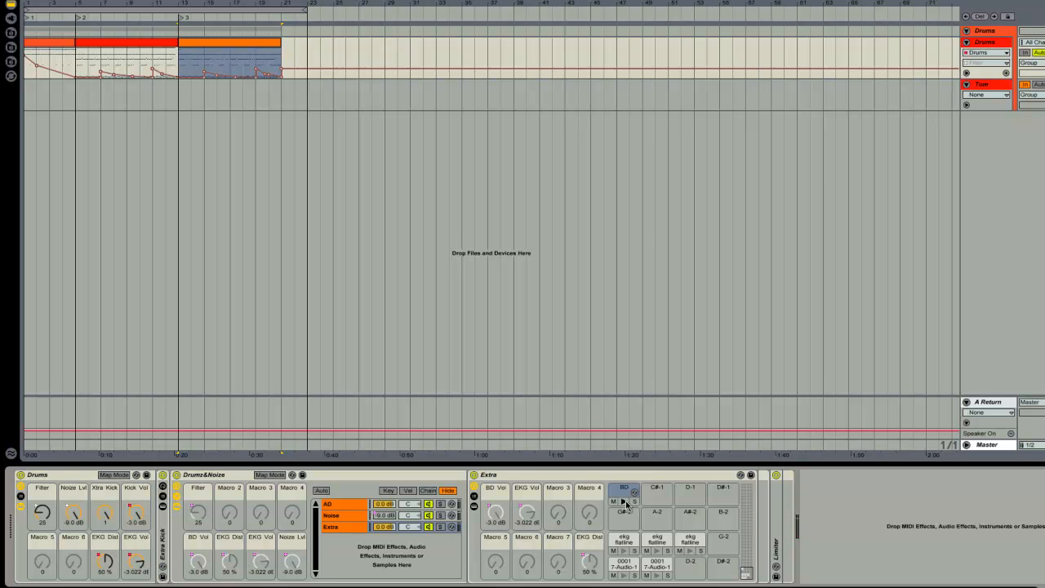
- Reveal the Extra rack's chain list with its HBeat, EKG and BD chains
left_click(624, 490)
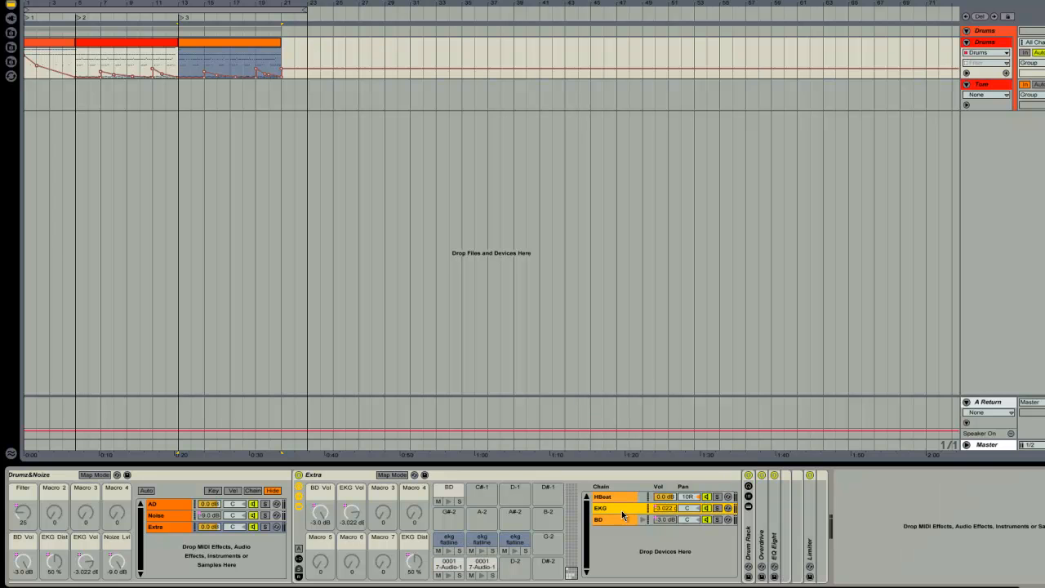
- Select the BD chain and lower the extra BD volume macro on the Drums rack
left_click(761, 473)
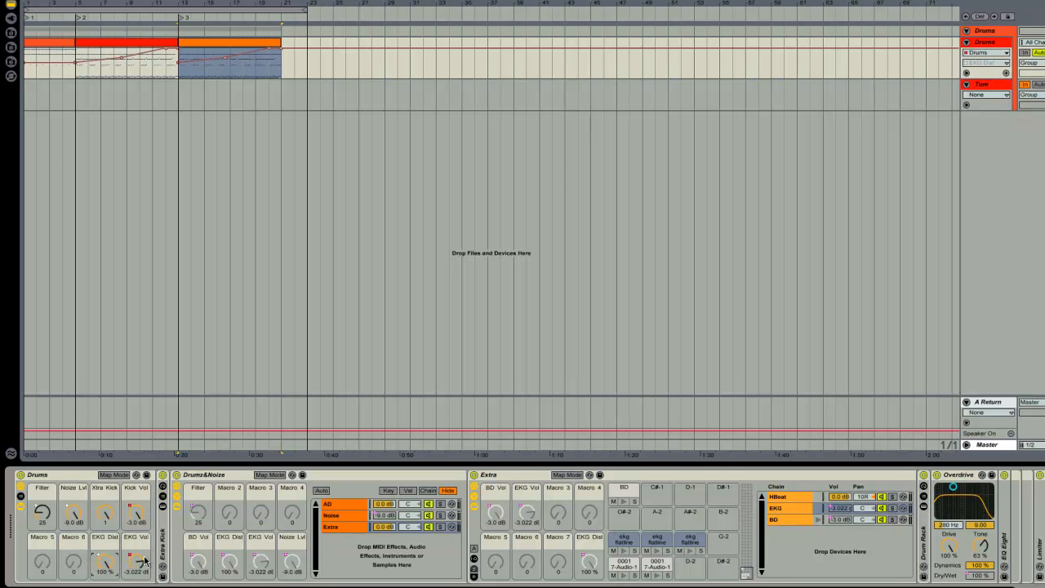
left_click_drag(134, 563, 138, 555)
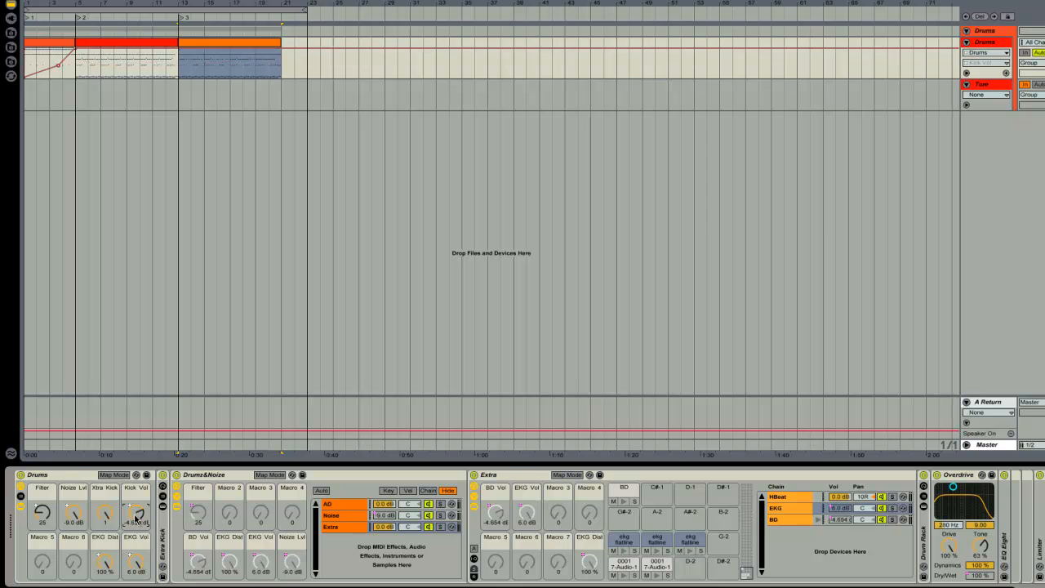
left_click_drag(138, 513, 137, 522)
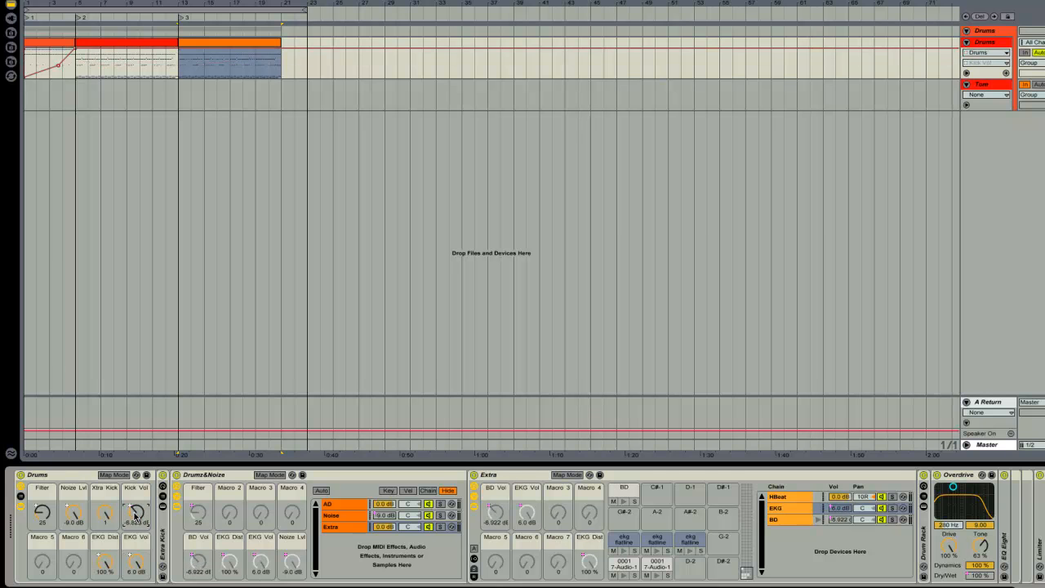
left_click_drag(134, 513, 134, 498)
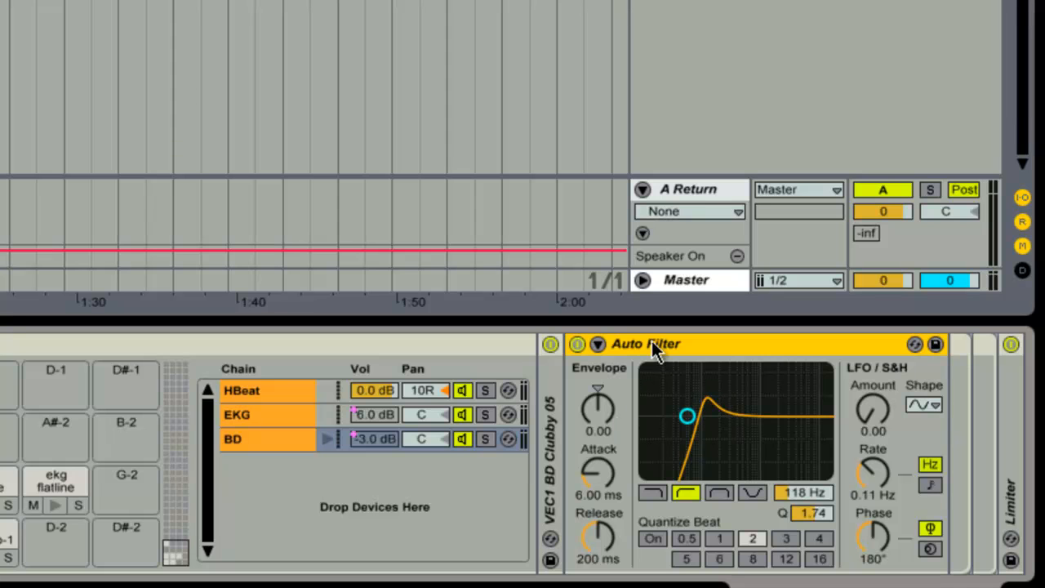
- Fold the Auto Filter and Limiter devices on the BD chain
left_click(598, 343)
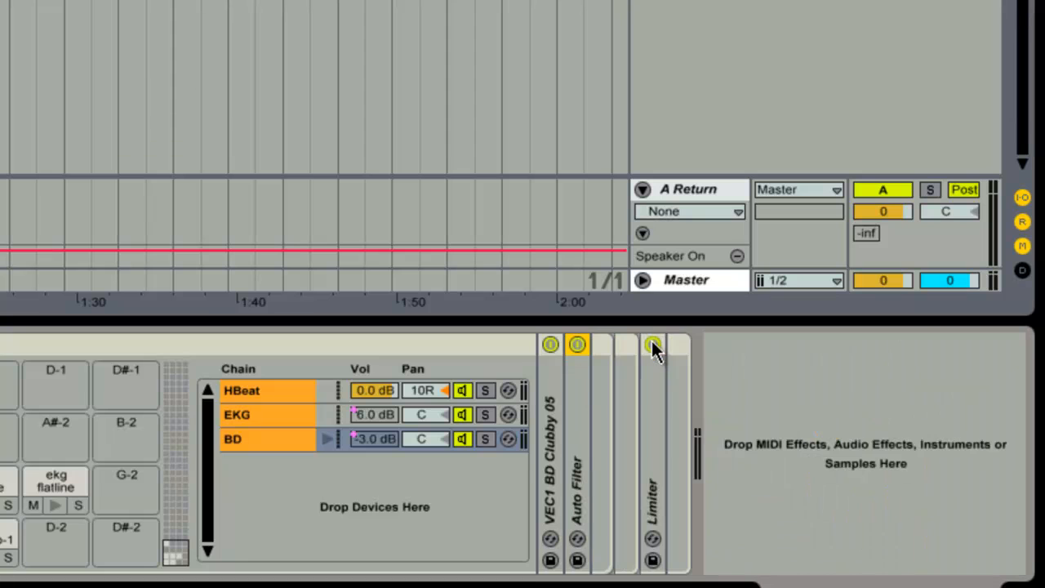
left_click(653, 343)
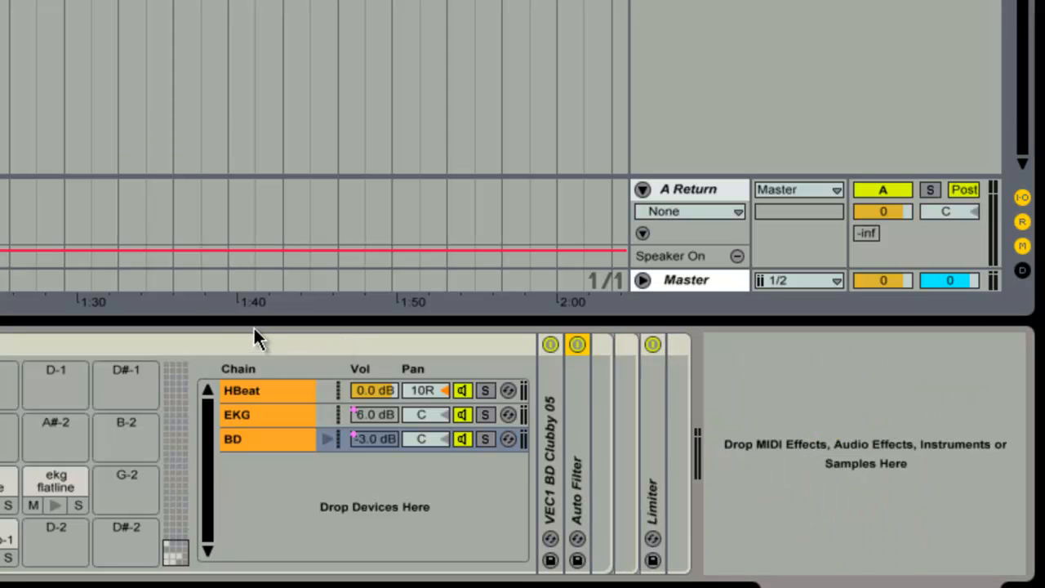
mouse_move(260, 341)
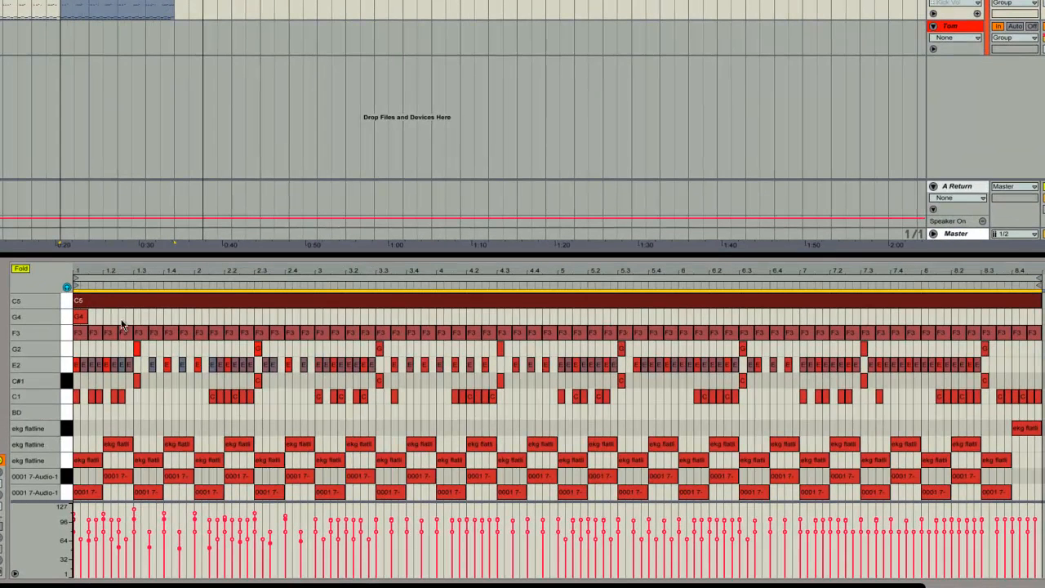
mouse_move(177, 392)
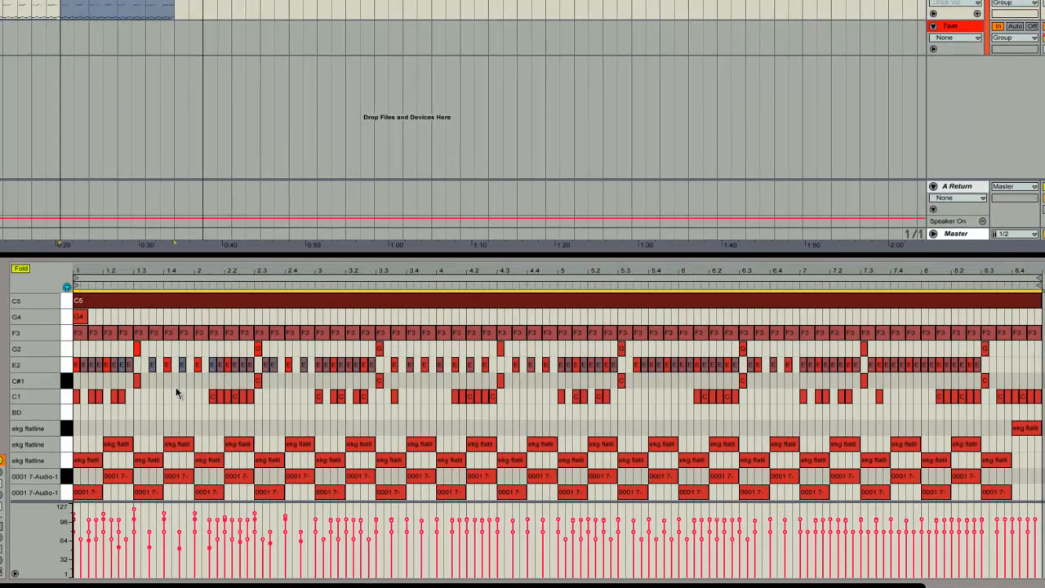
mouse_move(820, 424)
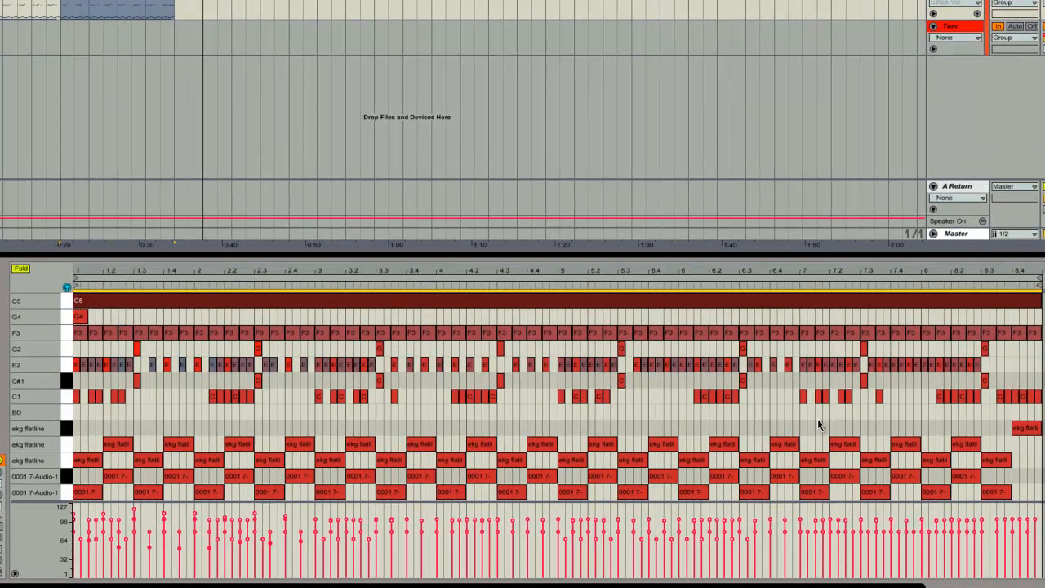
mouse_move(124, 411)
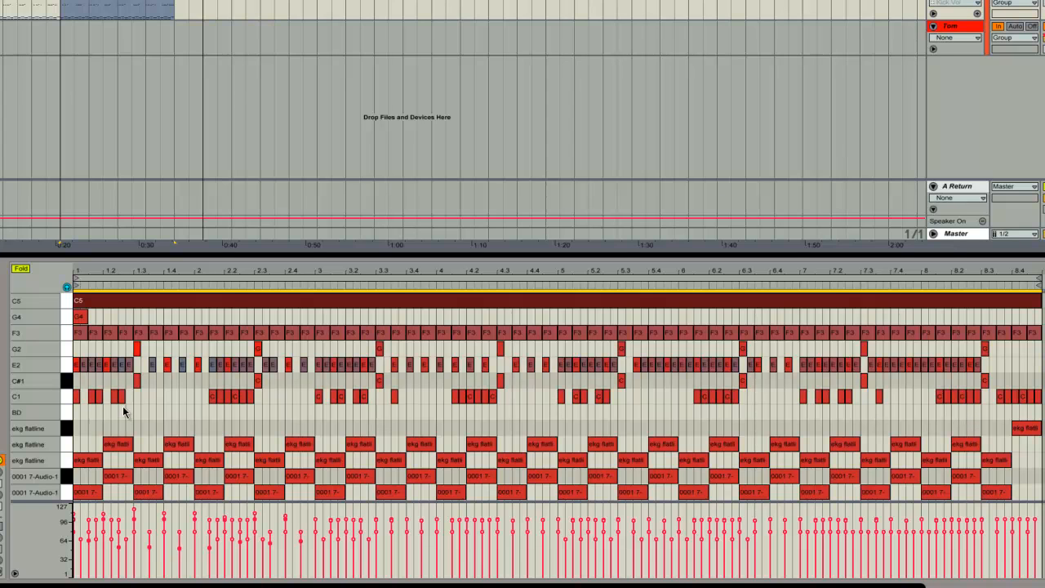
mouse_move(88, 161)
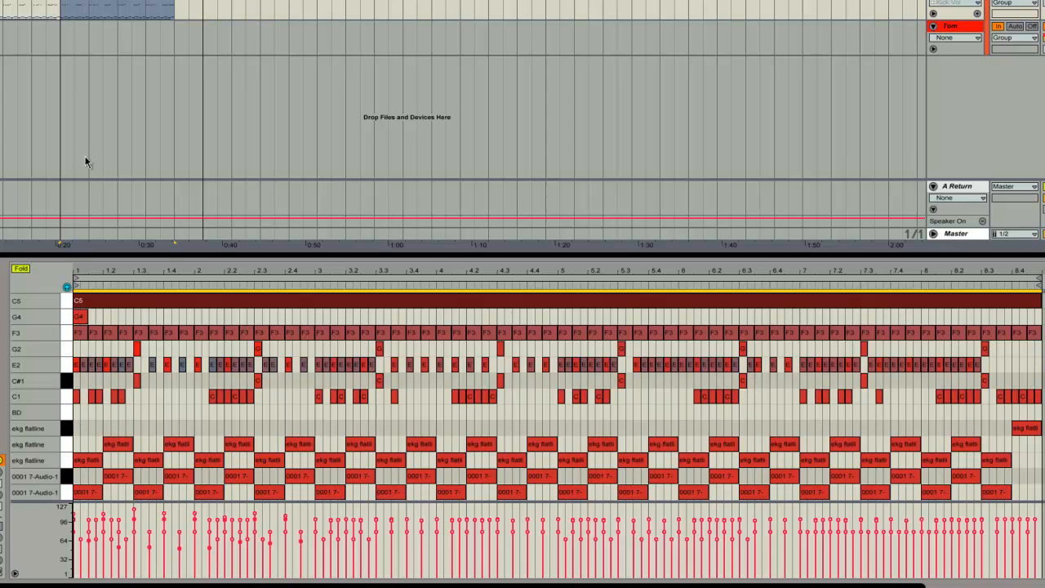
mouse_move(669, 106)
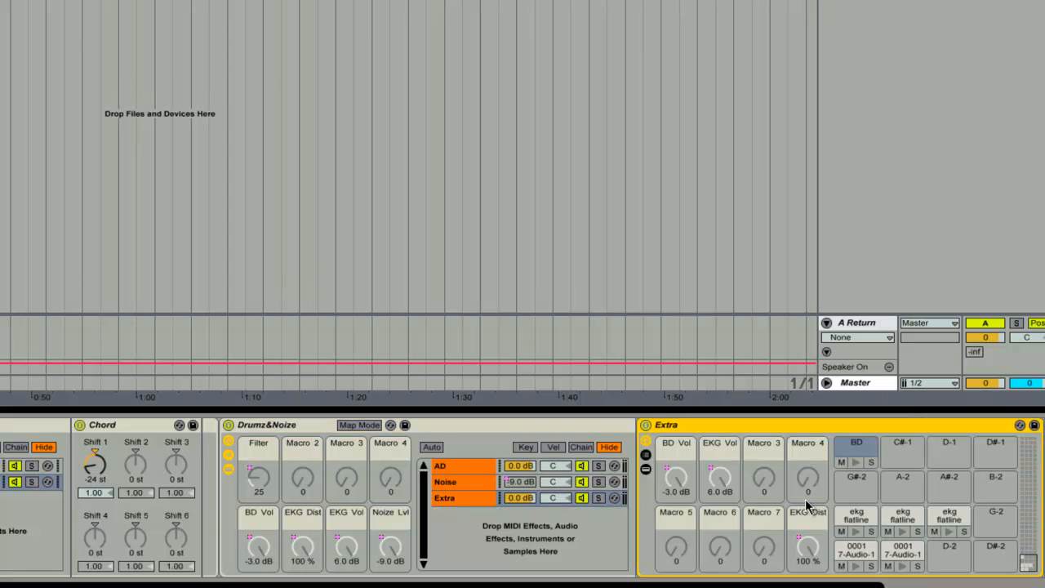
mouse_move(863, 451)
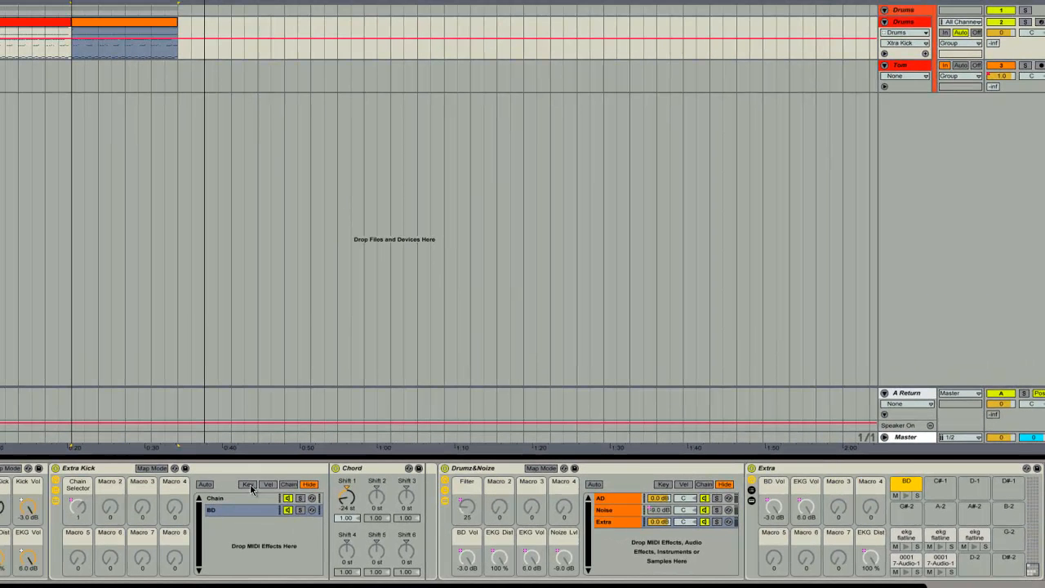
- Select the Extra Kick rack's BD chain and change the Chord effect's Shift 1 pitch
left_click(248, 483)
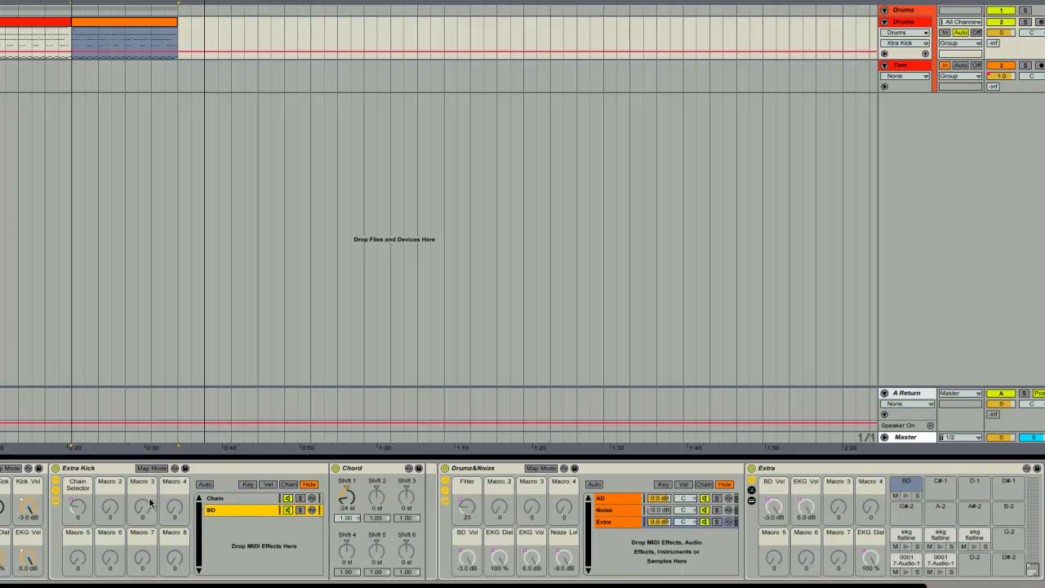
left_click(237, 510)
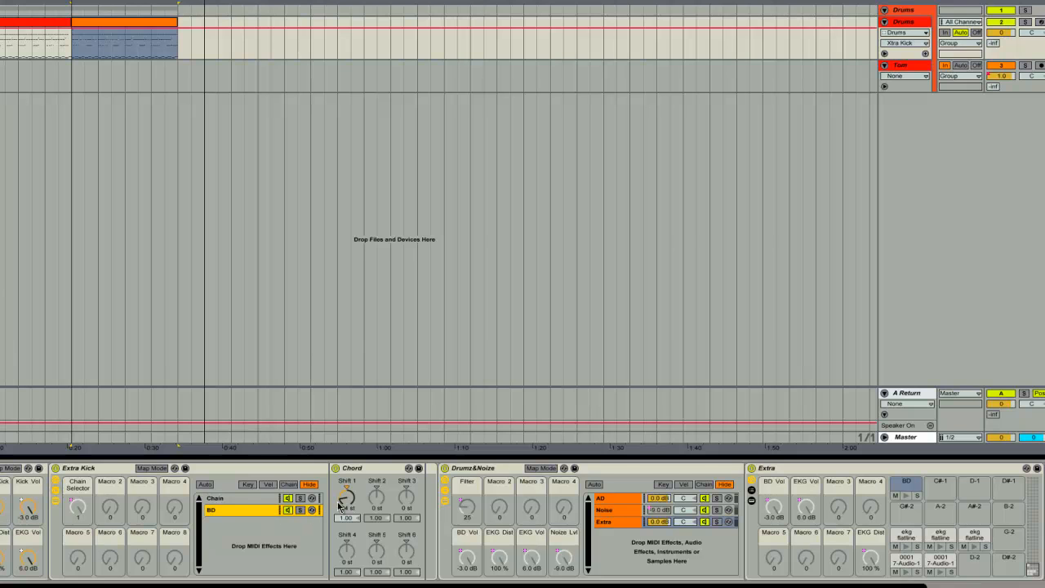
left_click_drag(347, 493, 347, 515)
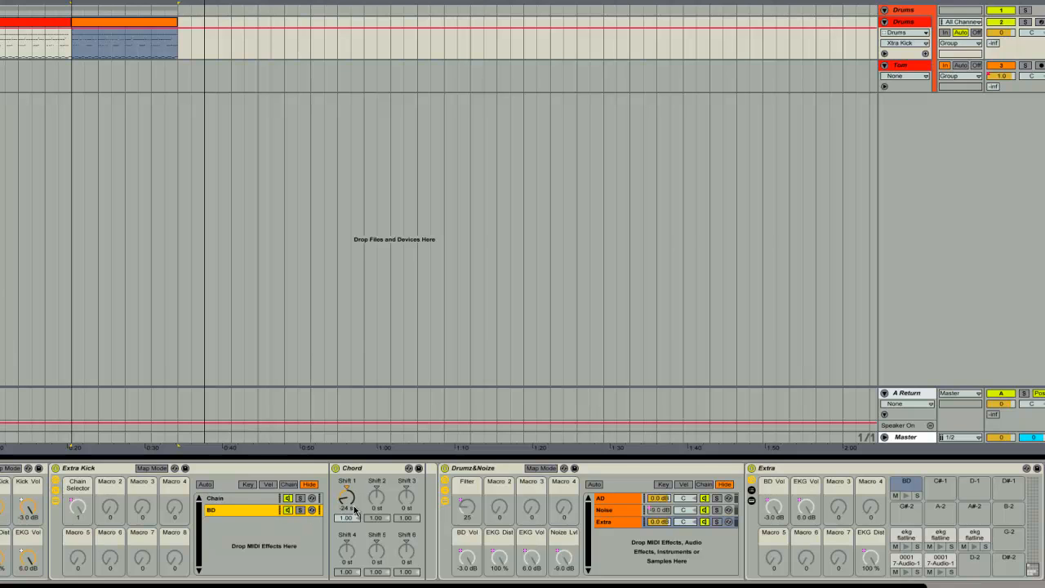